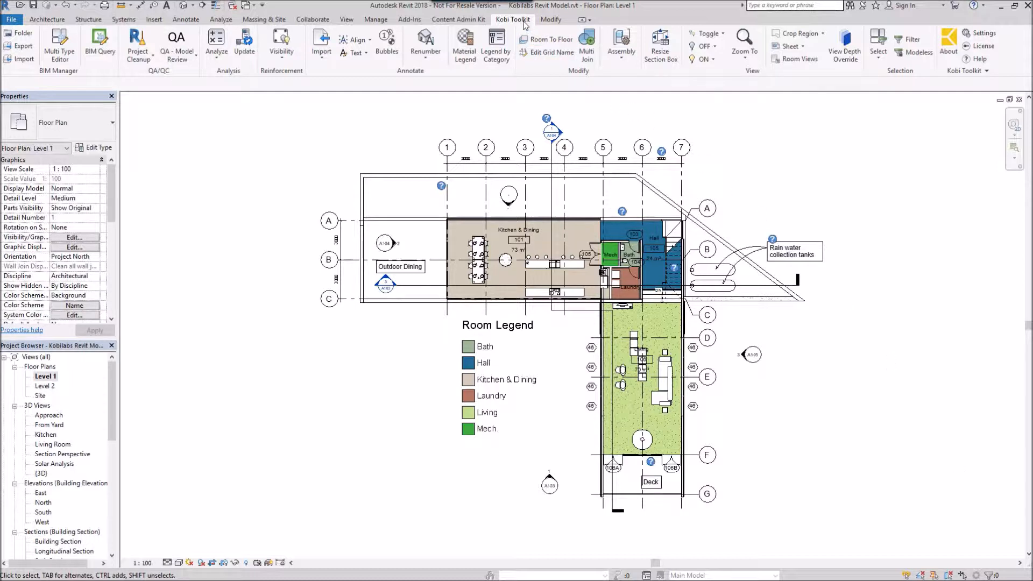
mouse_move(496, 45)
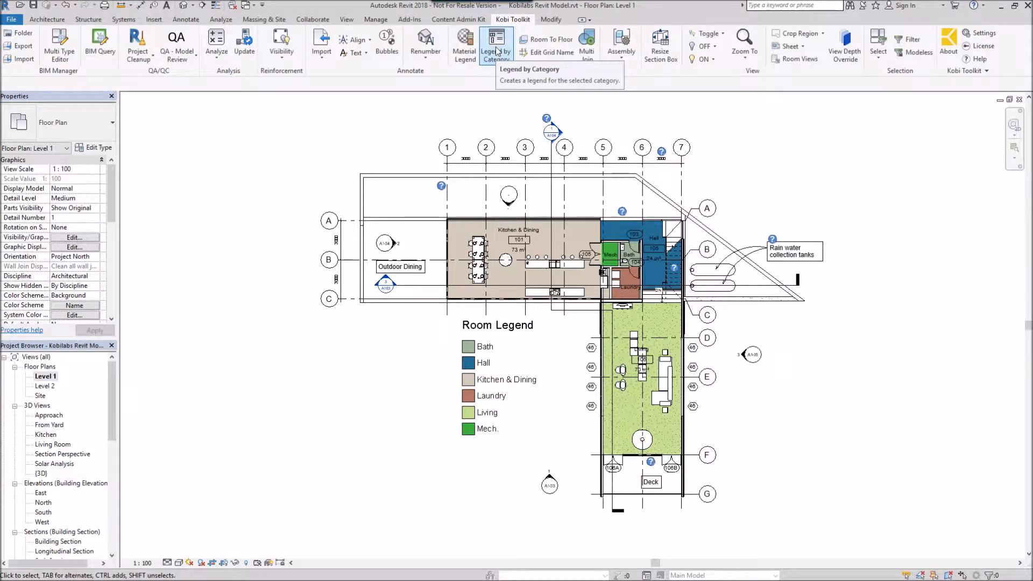
Run Kobi Toolkit's Legend by Category from the Level 1 plan, triggering the legend-view error.
click(495, 43)
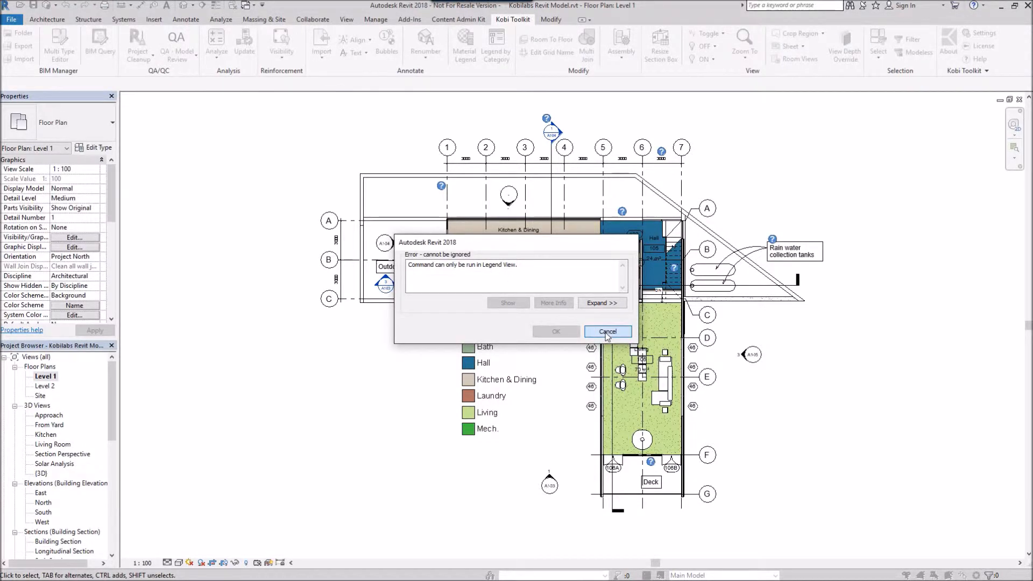
Cancel the error and create a legend view named Legend 1 at 1:50.
click(606, 330)
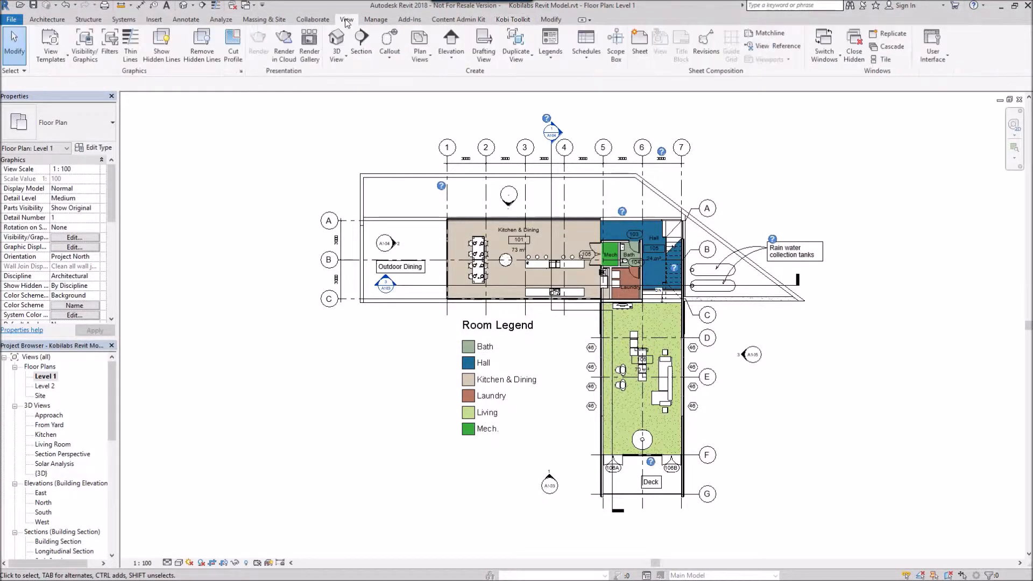
click(549, 48)
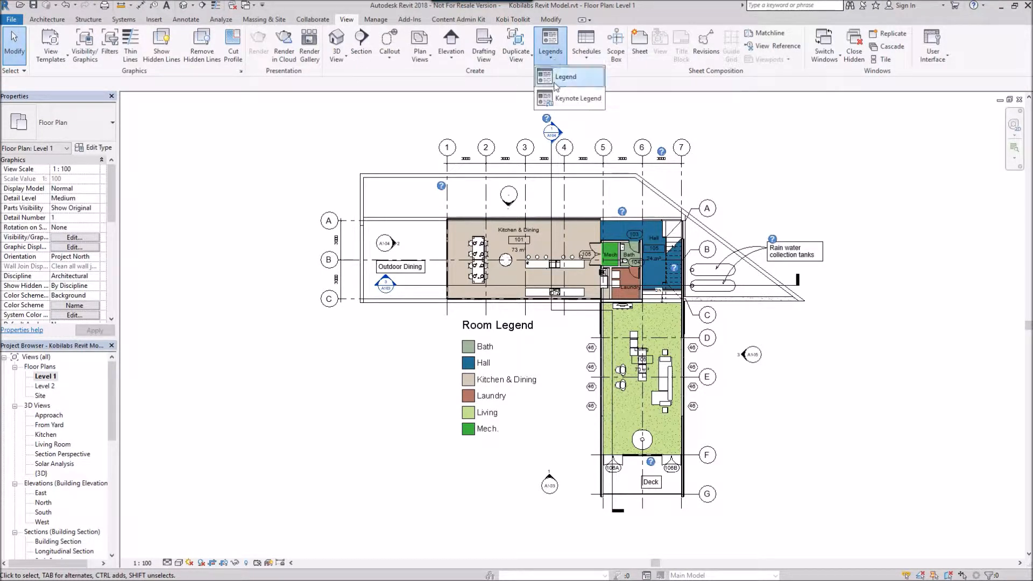
click(565, 77)
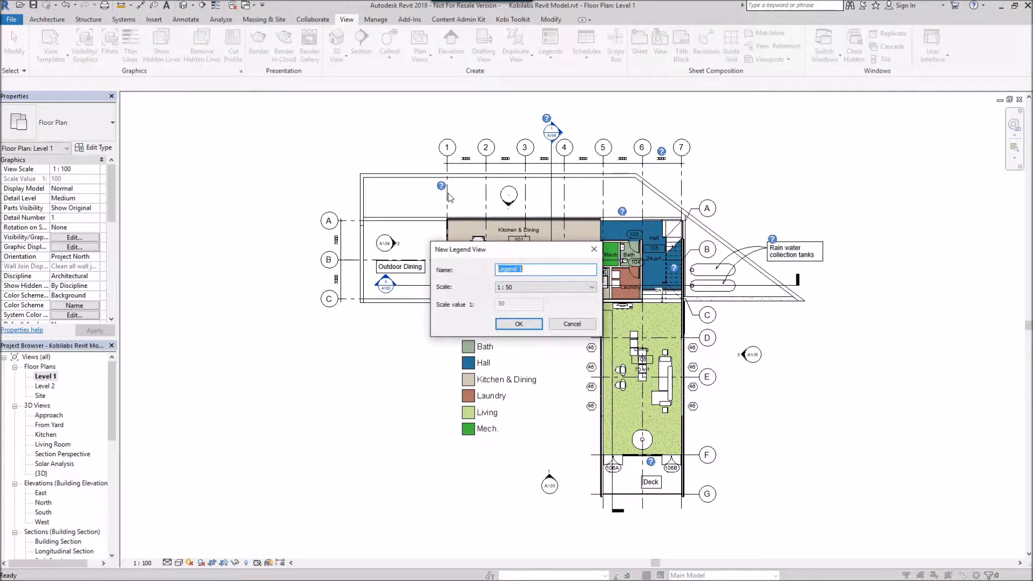
mouse_move(509, 316)
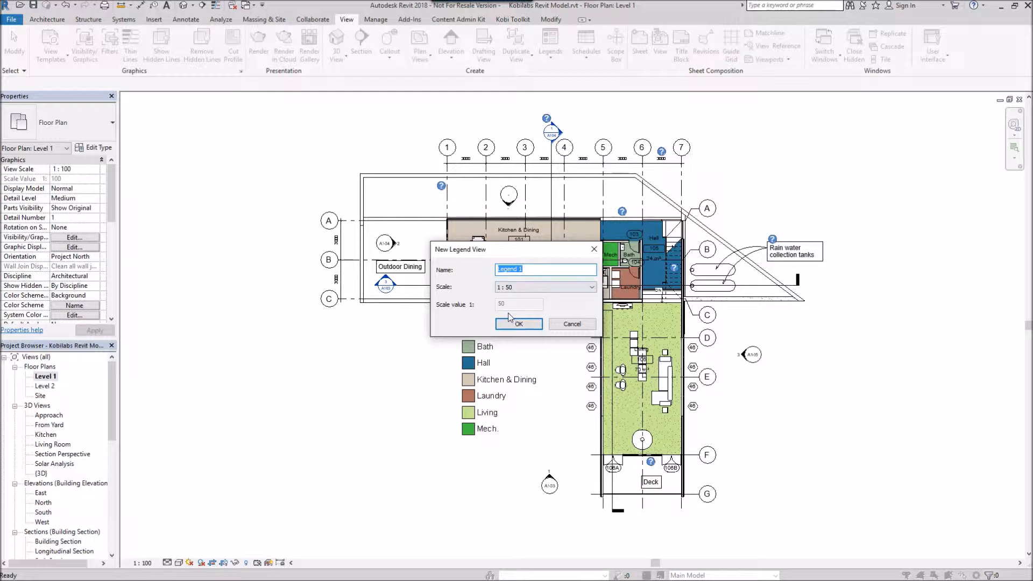
click(517, 324)
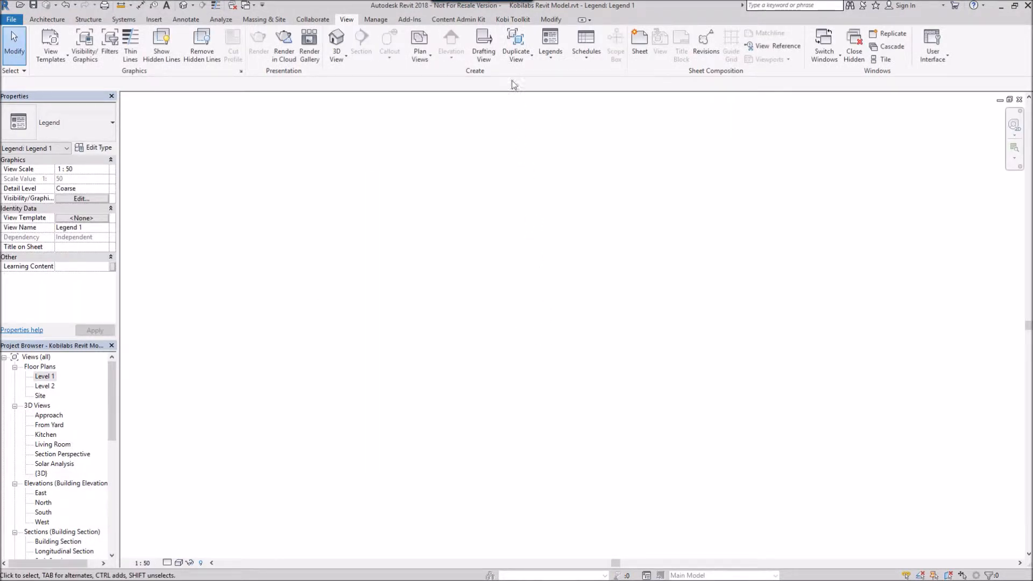
click(514, 20)
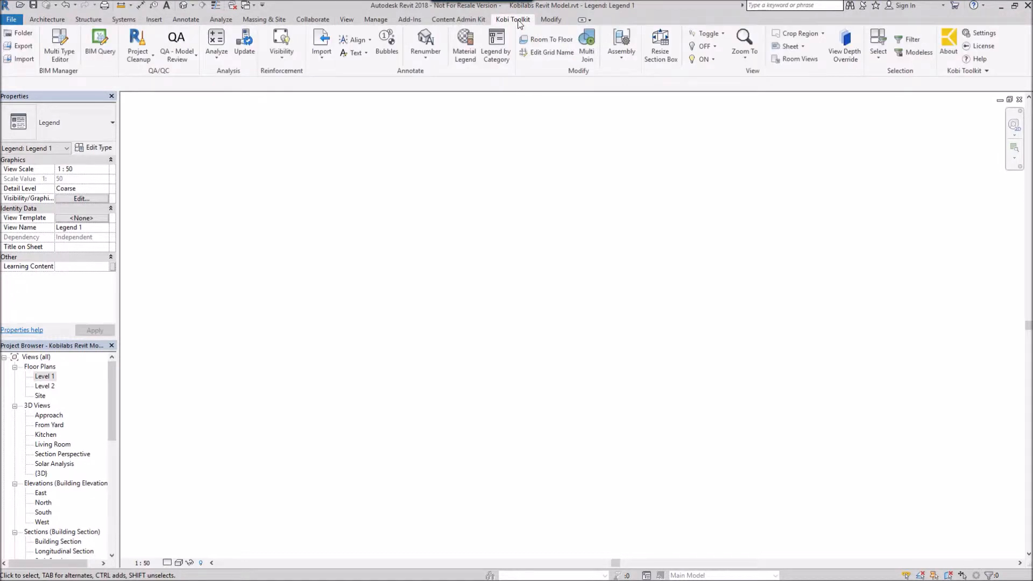
mouse_move(496, 40)
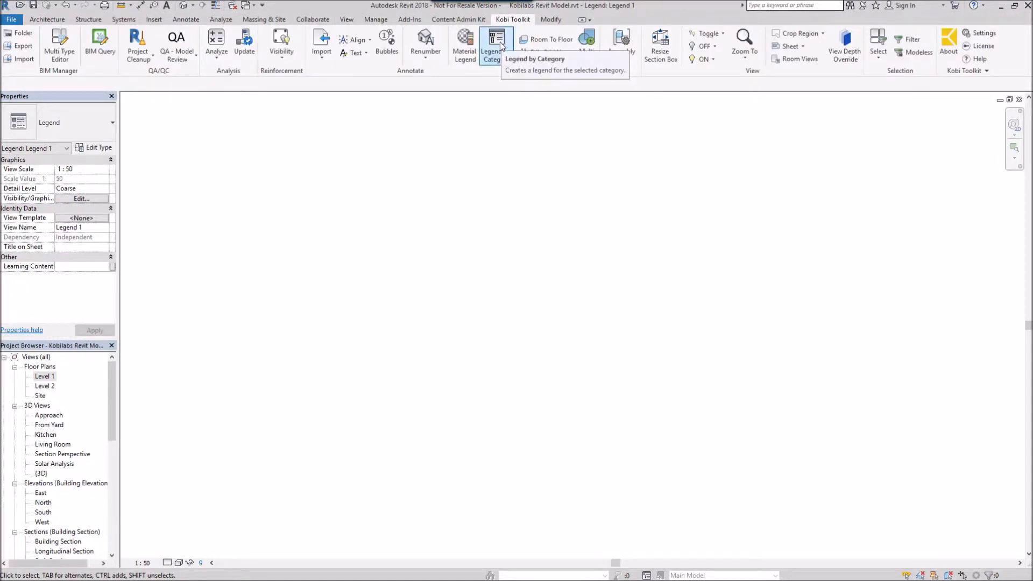
click(495, 43)
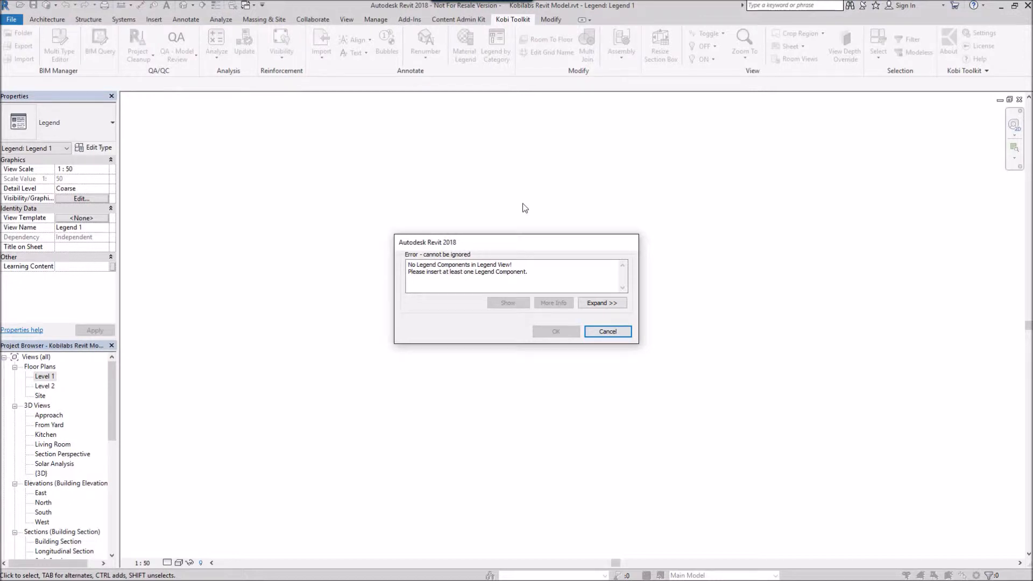
click(606, 331)
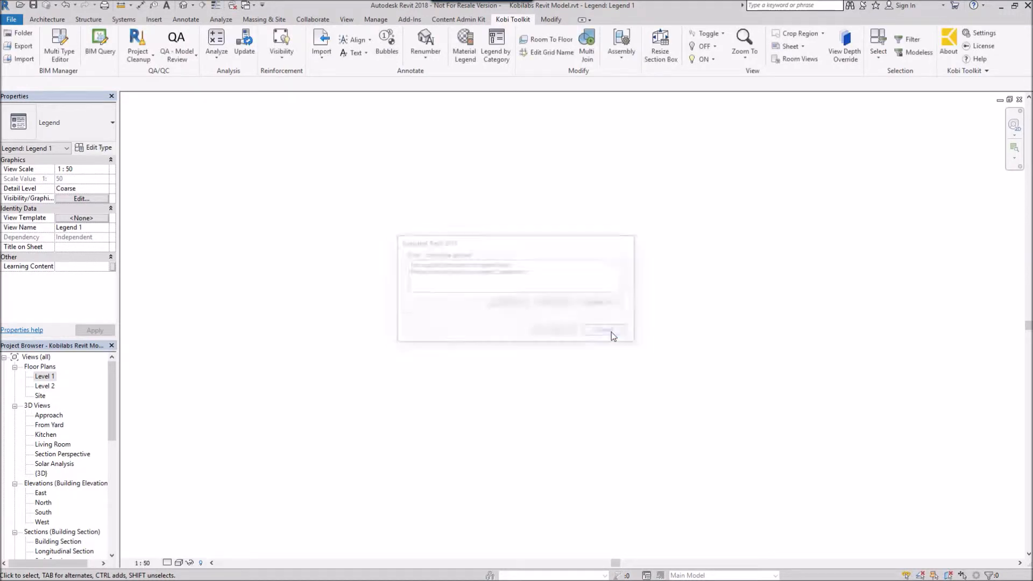
click(604, 331)
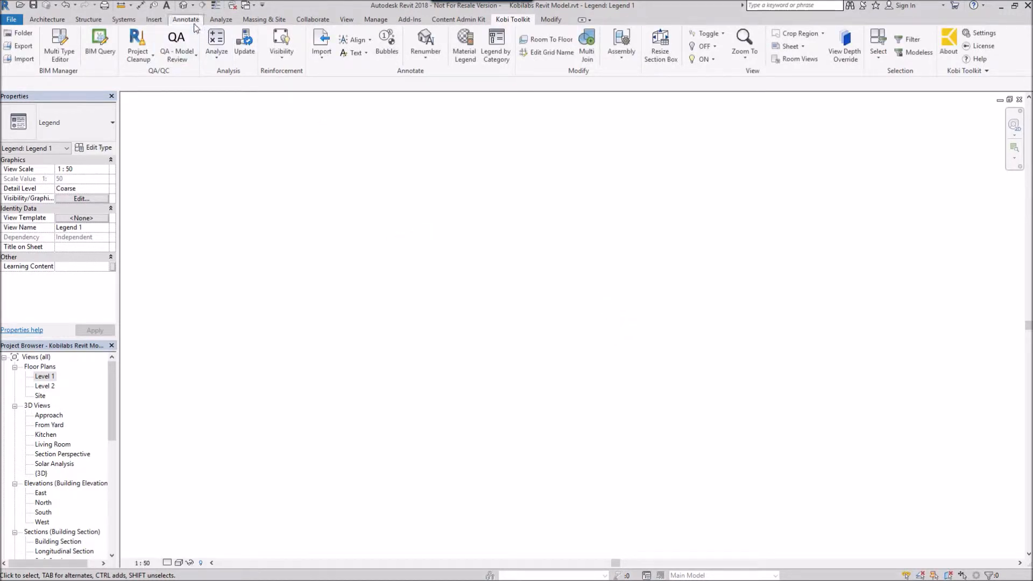
Place a Legend Component near the top-left of the Legend 1 view.
click(185, 19)
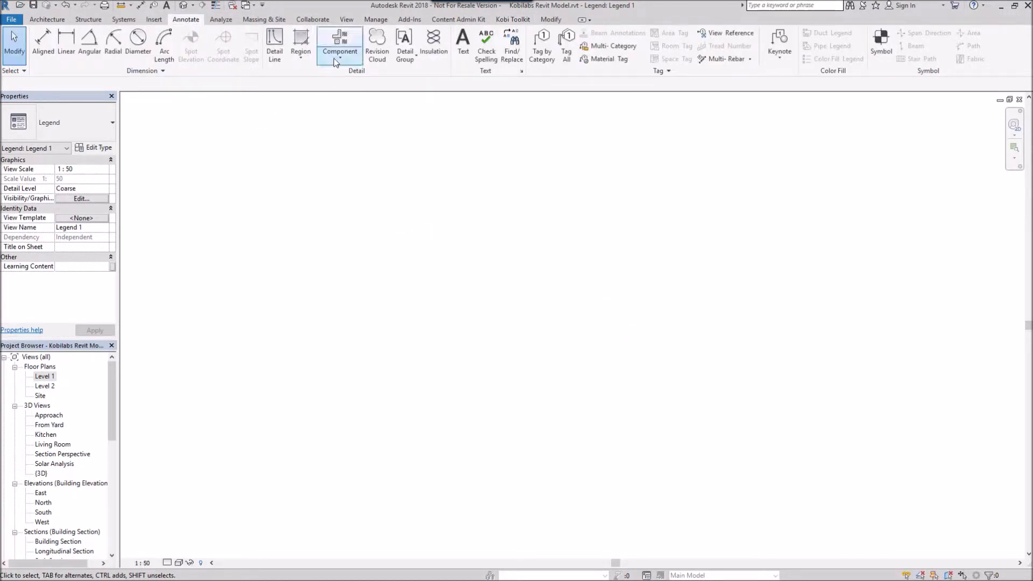
click(340, 49)
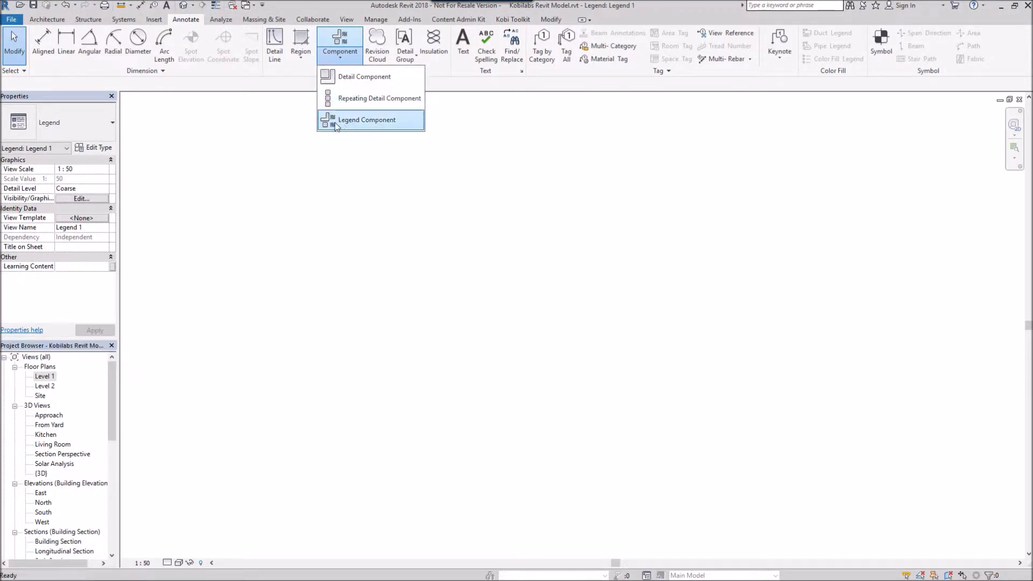
click(366, 119)
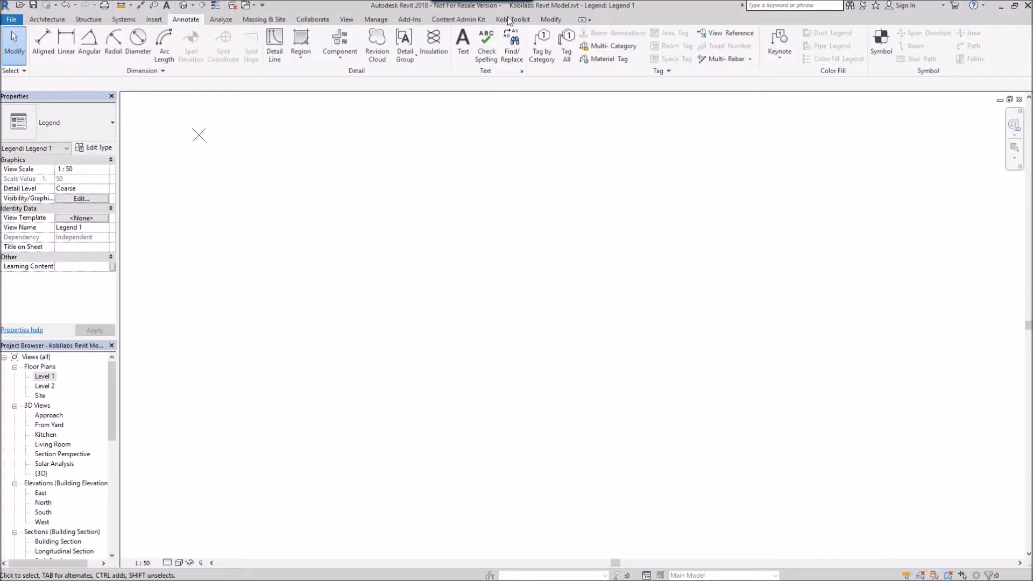
click(513, 19)
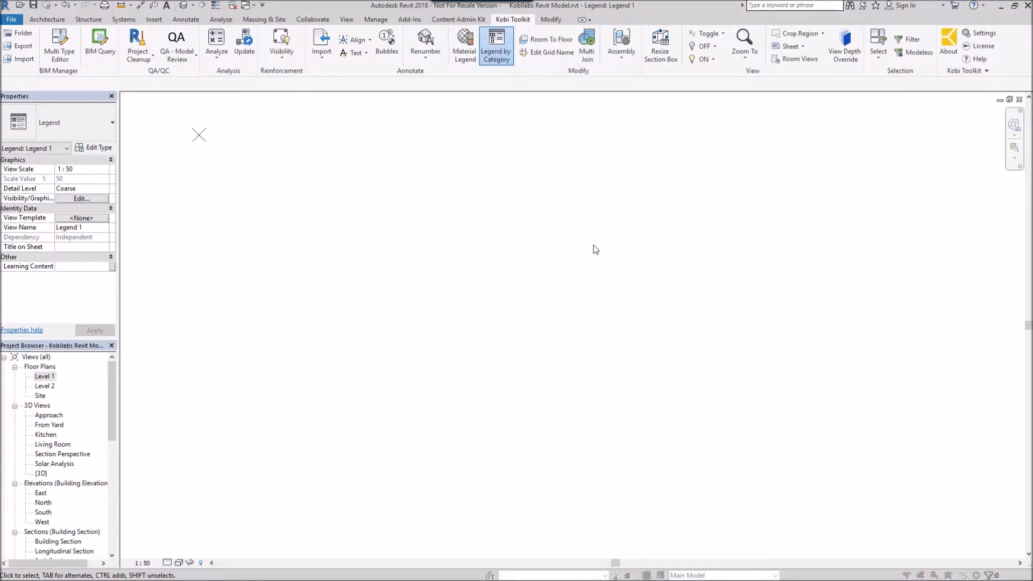
In Legend by Category, choose Walls, Floor Plan symbols and the CGSA_LegendHrz row family.
click(495, 45)
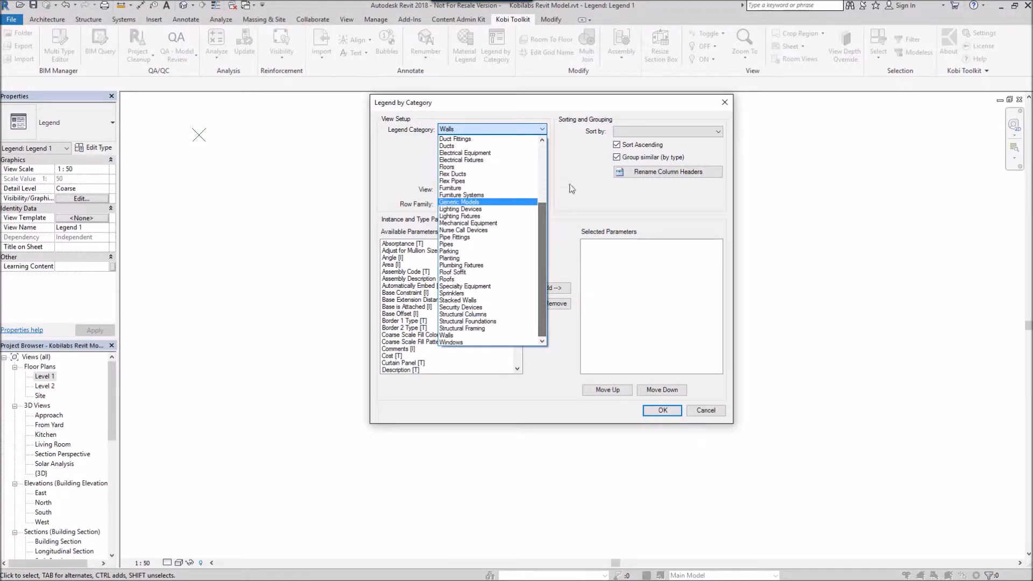
click(446, 129)
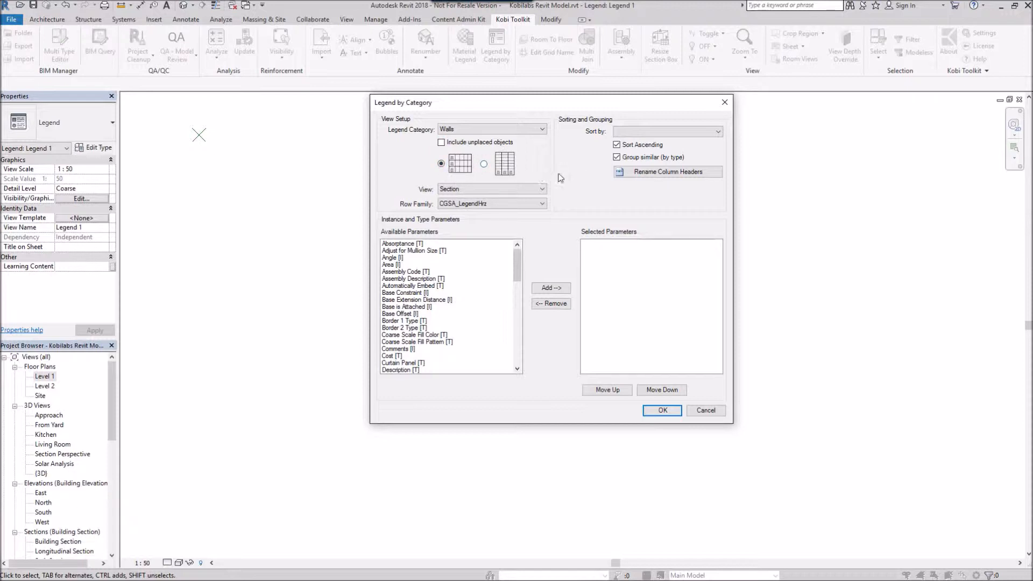
click(542, 189)
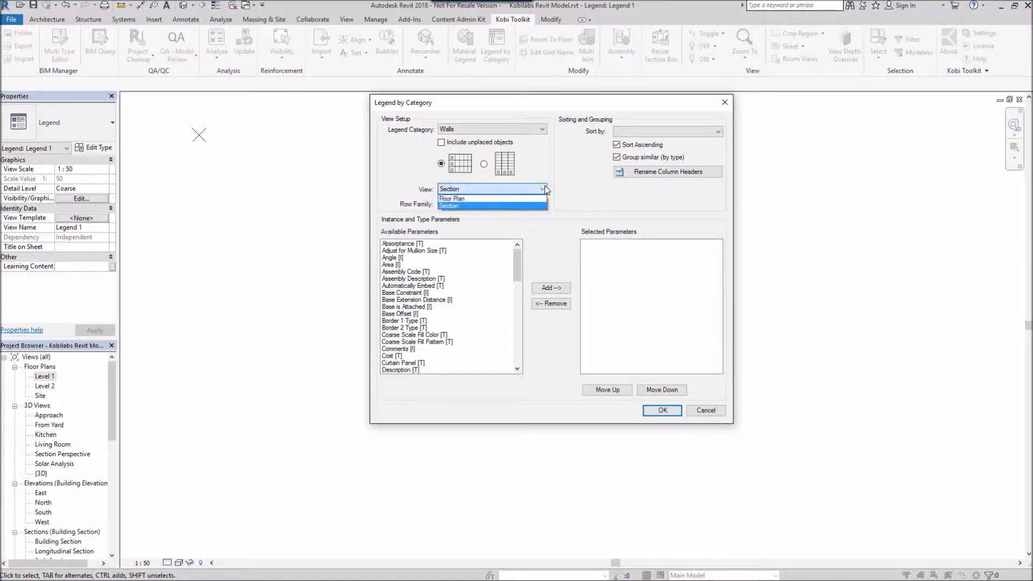
click(452, 198)
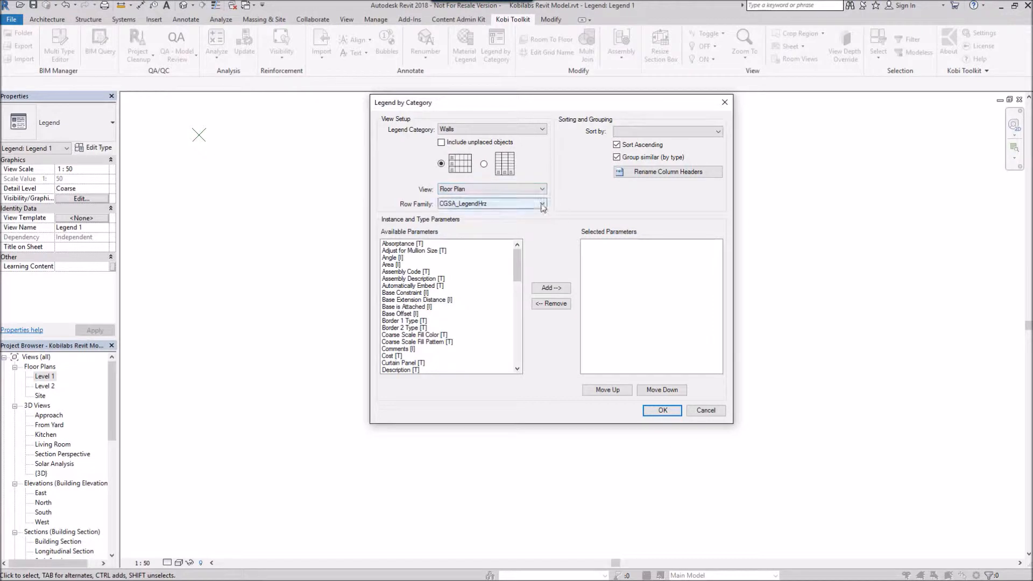
click(541, 203)
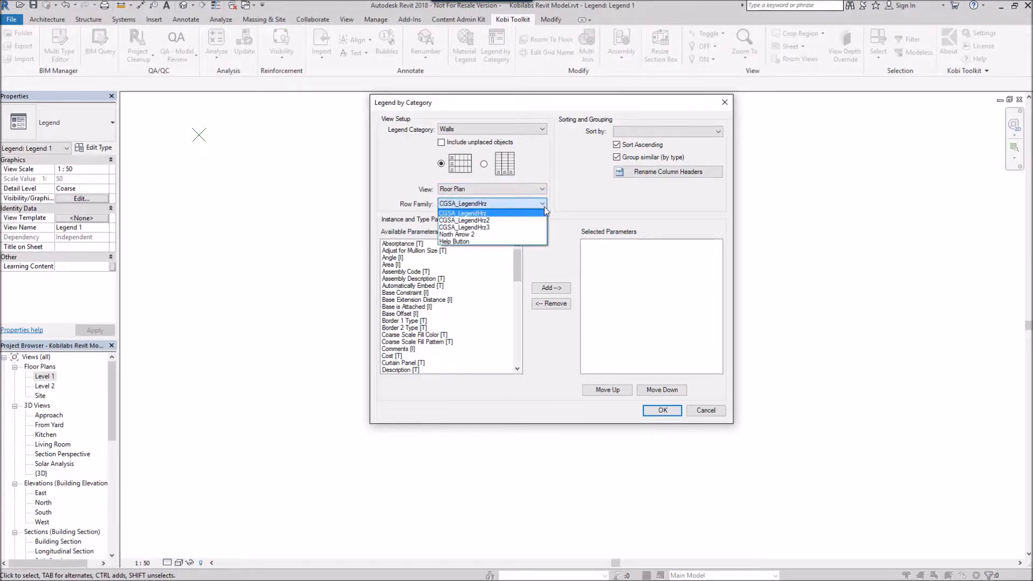
click(463, 213)
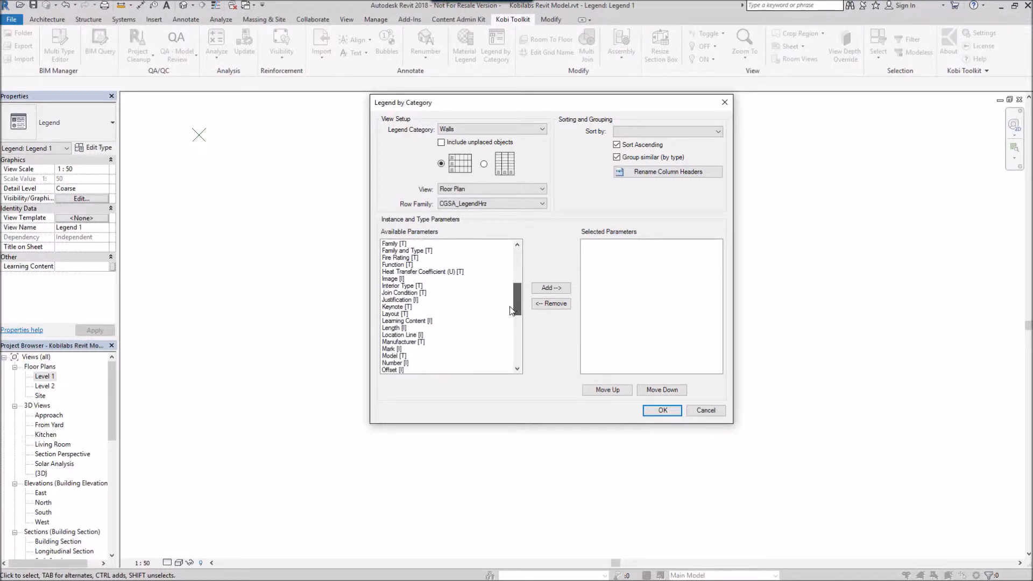
scroll(down, 3)
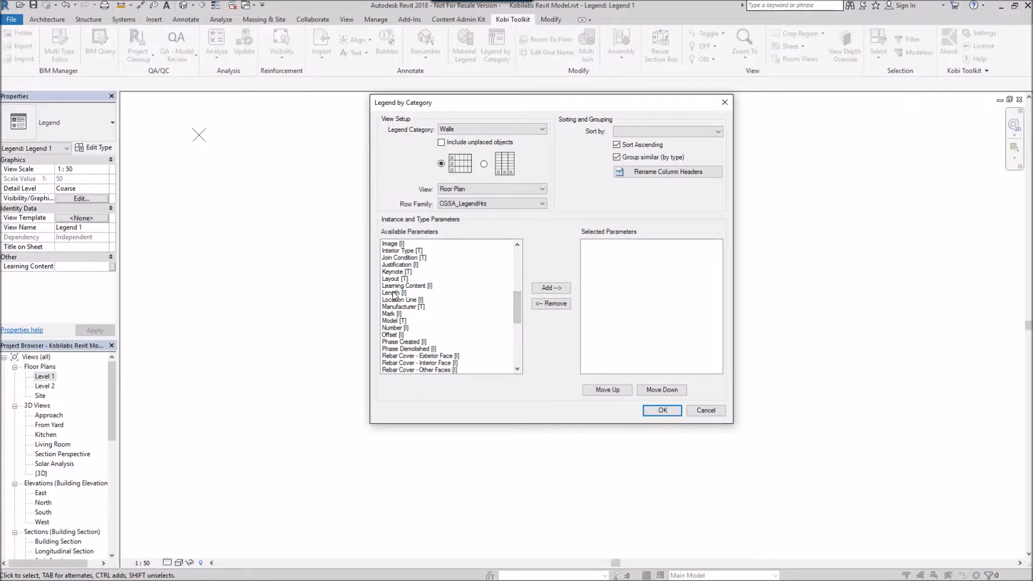
Add the parameters Keynote through Manufacturer and set Sort by to Length.
click(397, 271)
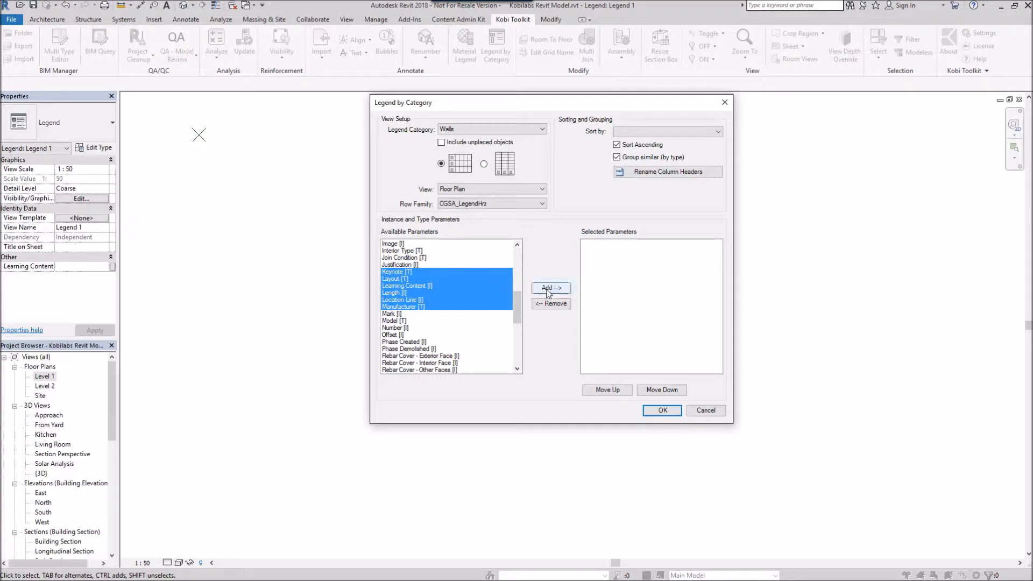
click(551, 288)
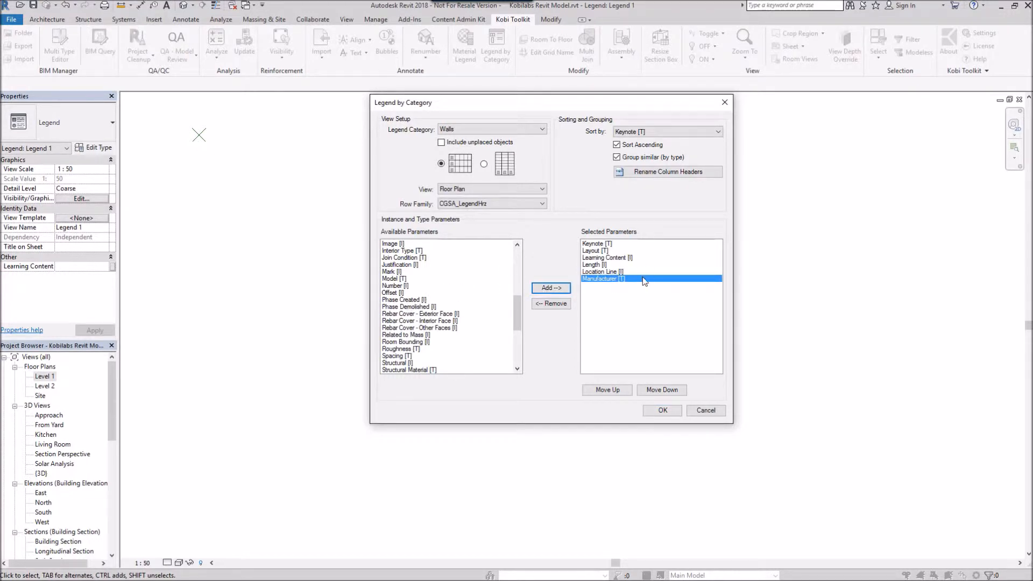
mouse_move(640, 253)
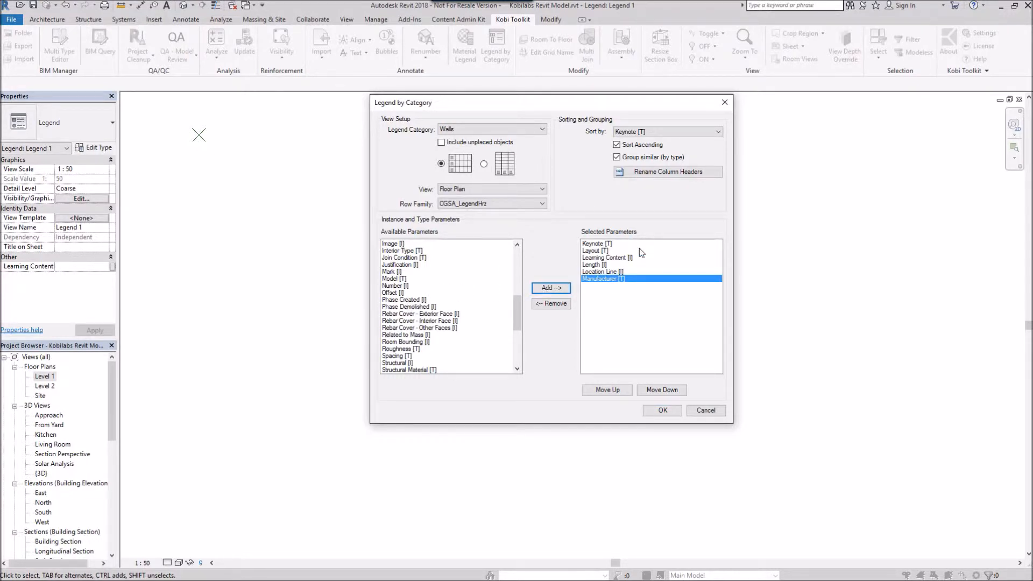
mouse_move(572, 122)
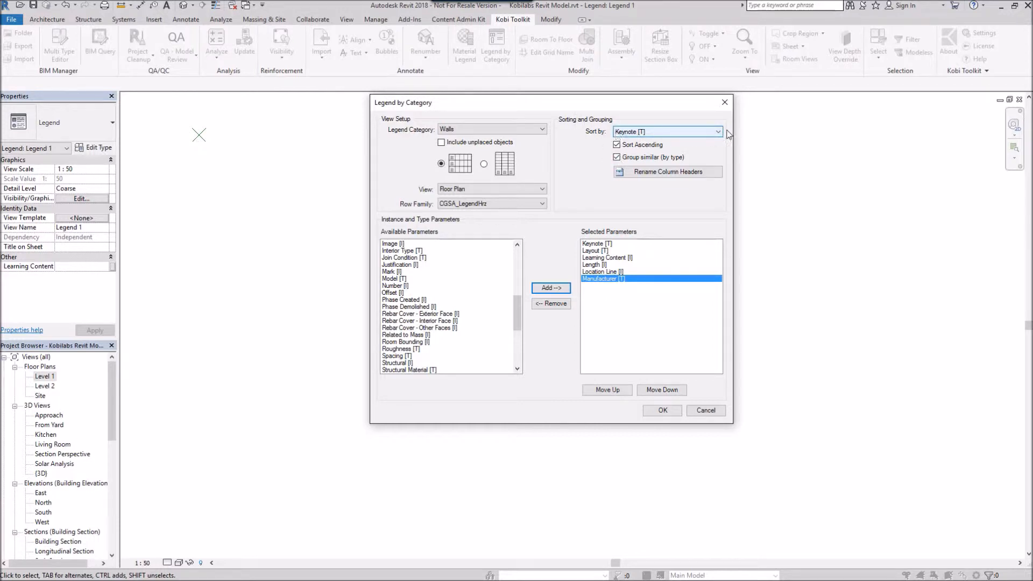
click(717, 131)
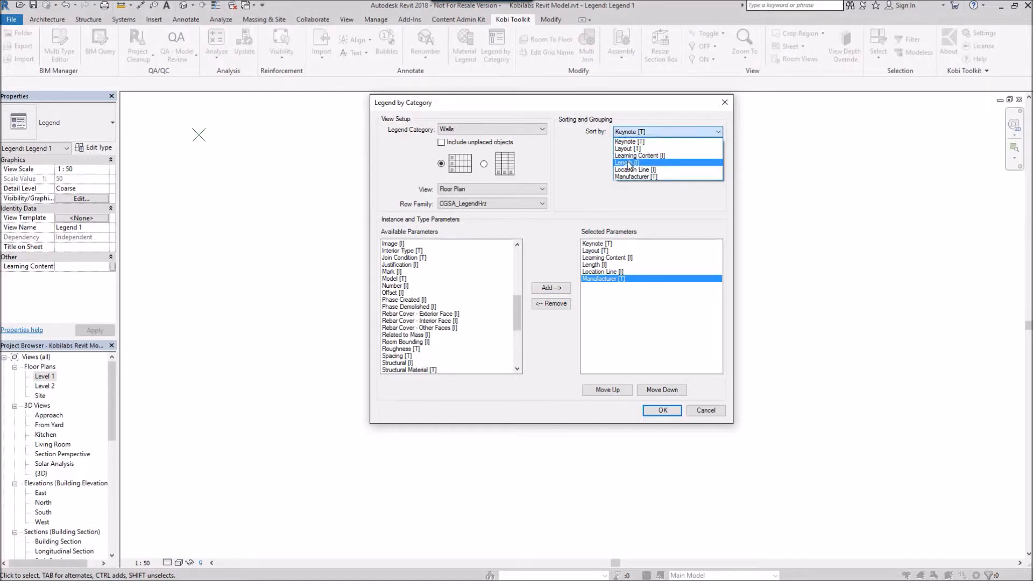
click(625, 163)
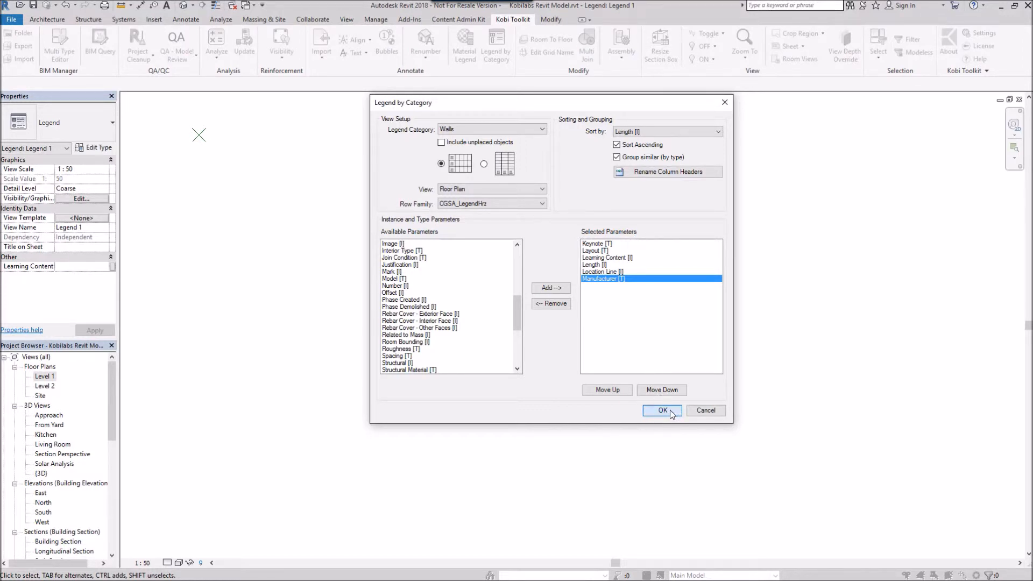
Confirm Legend by Category to generate the horizontal wall legend table in Legend 1.
click(662, 410)
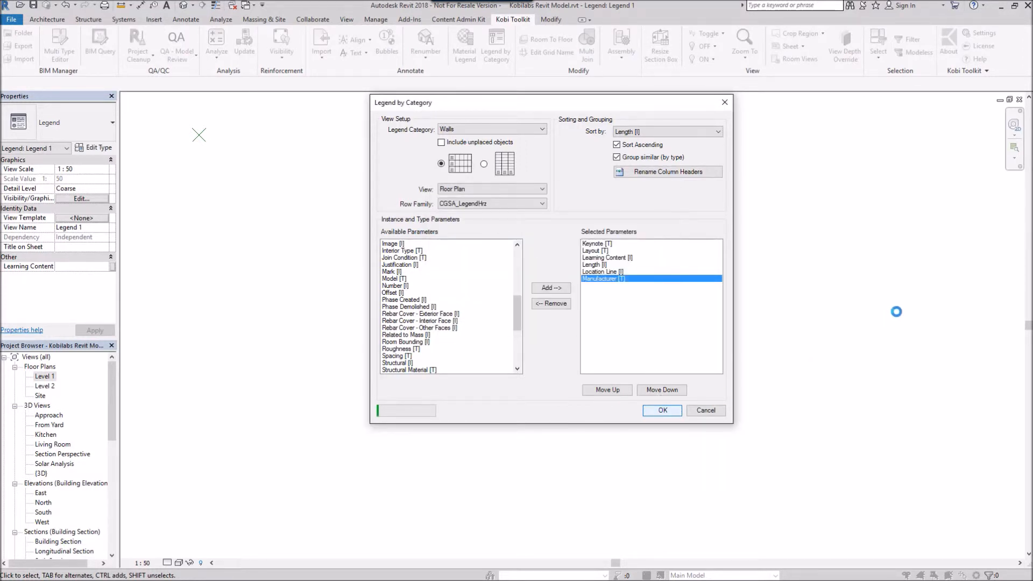
click(661, 410)
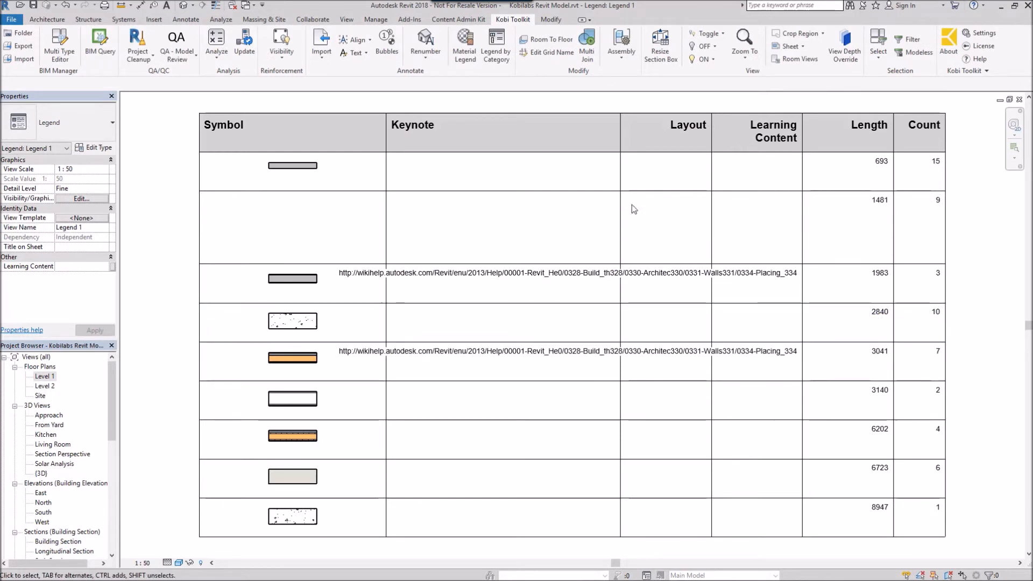
mouse_move(332, 476)
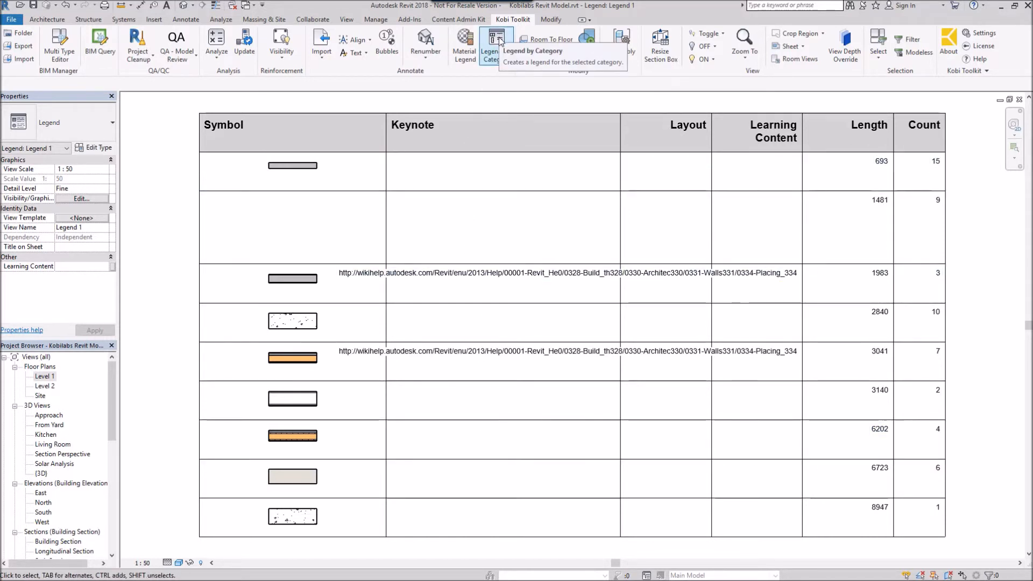
Reopen Legend by Category, remove Keynote and Learning Content, and choose the vertical layout.
click(495, 41)
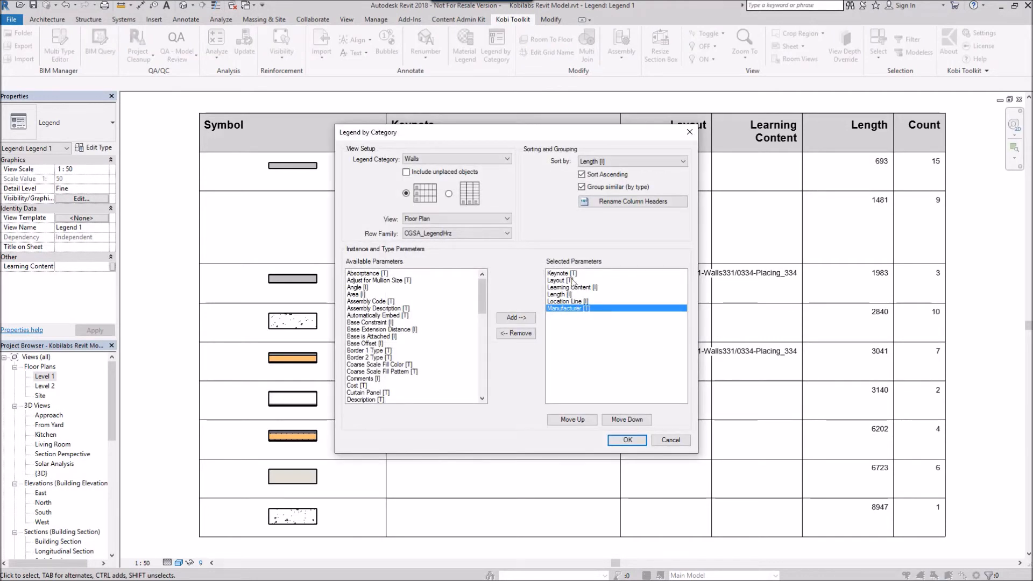
click(560, 272)
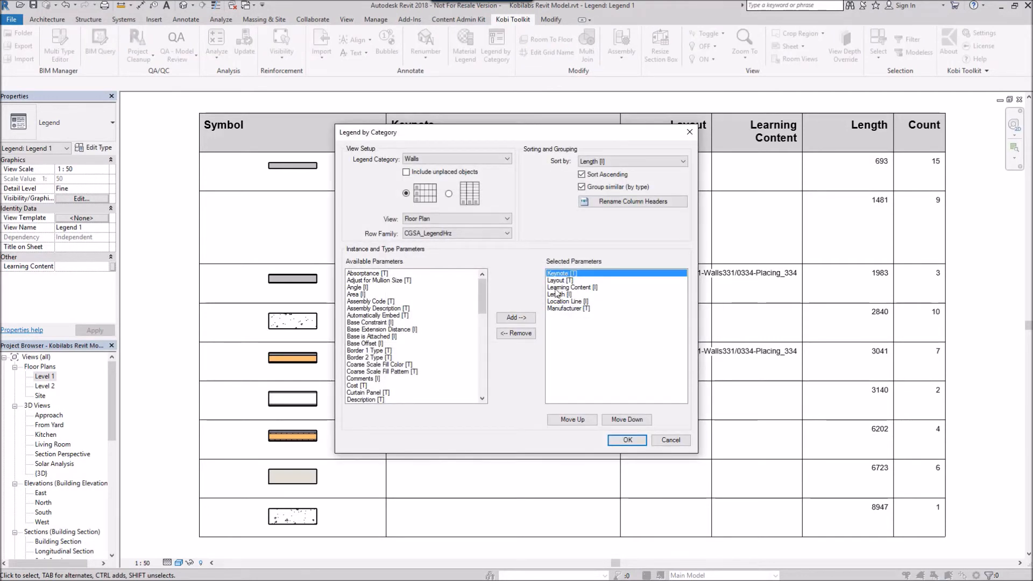
click(516, 334)
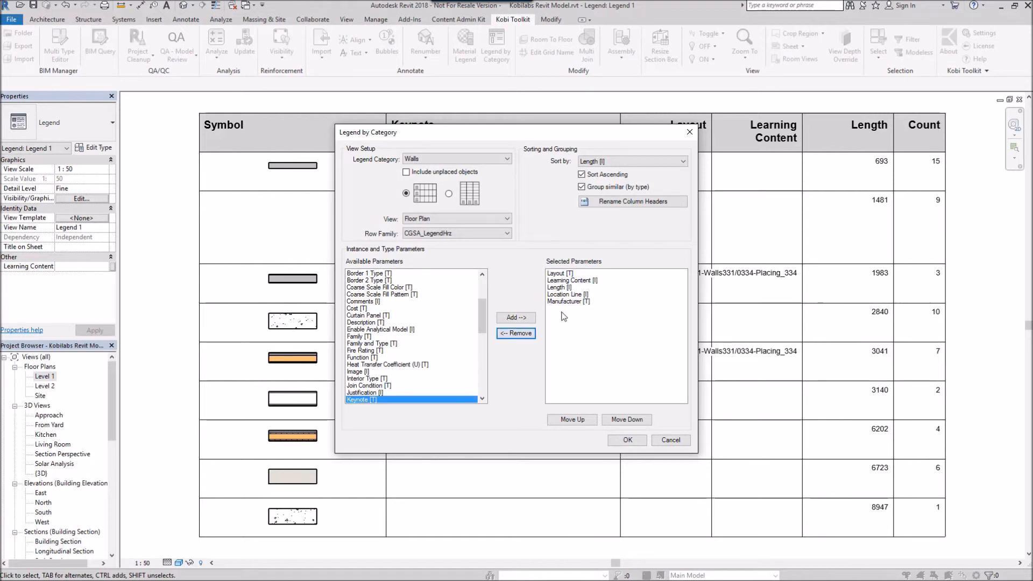
click(571, 280)
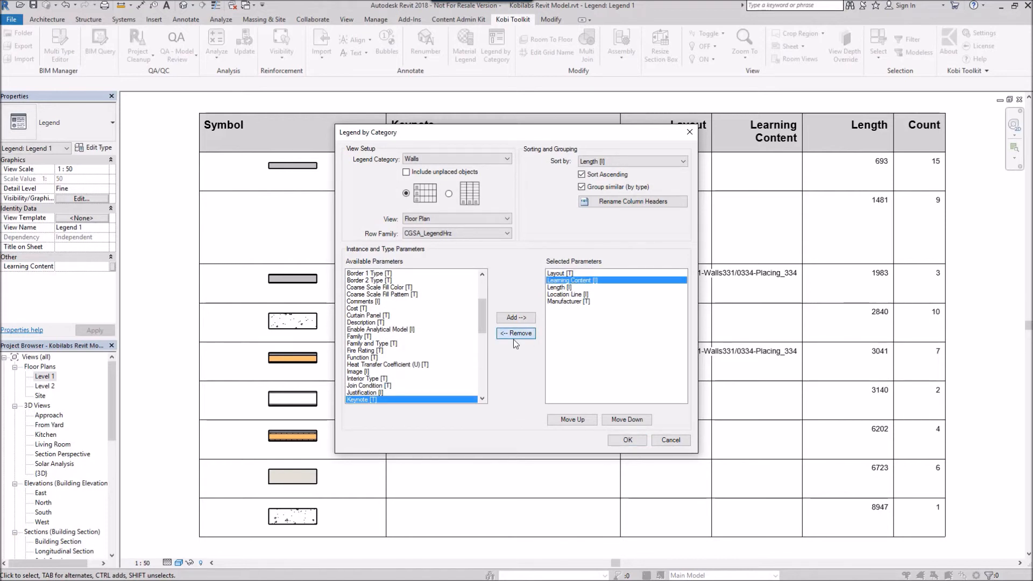
click(515, 332)
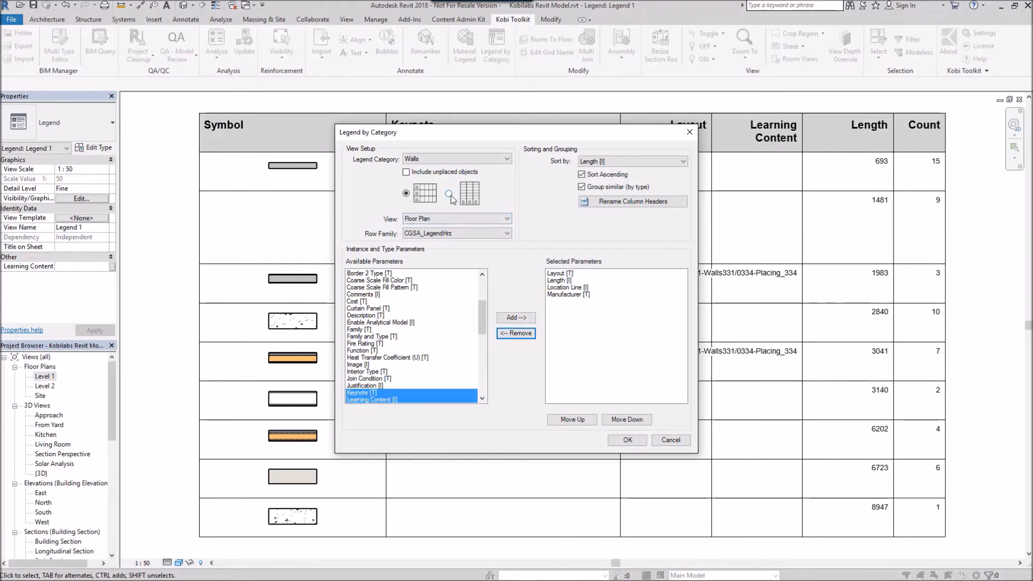
click(448, 193)
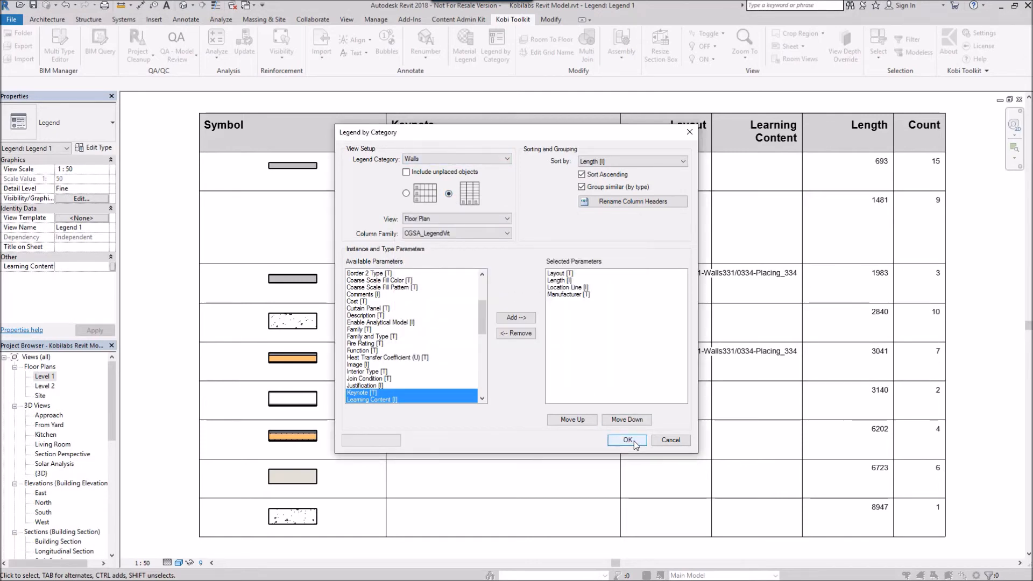
Regenerate the legend as a vertical table, then clear the selection.
click(625, 440)
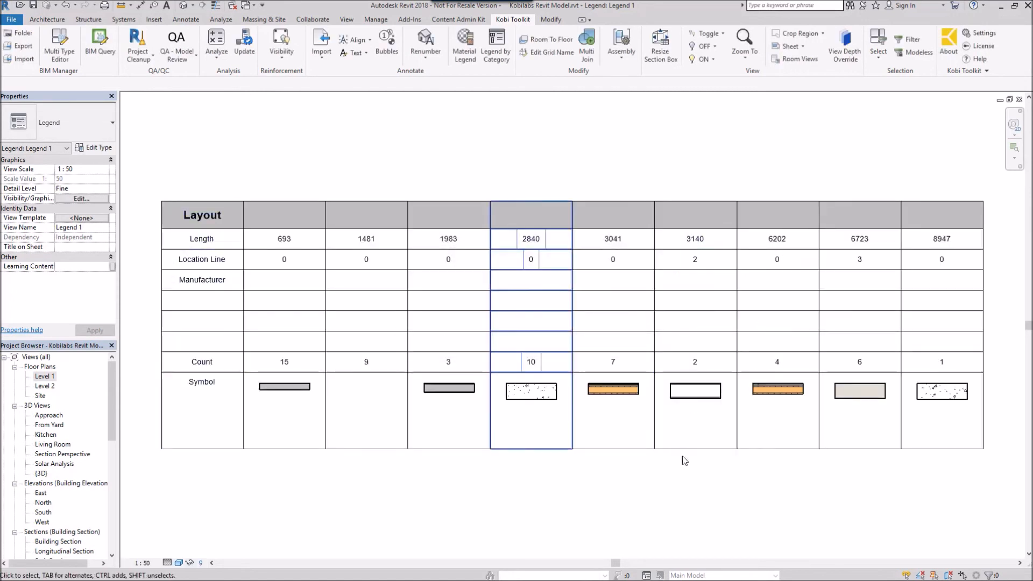
click(684, 460)
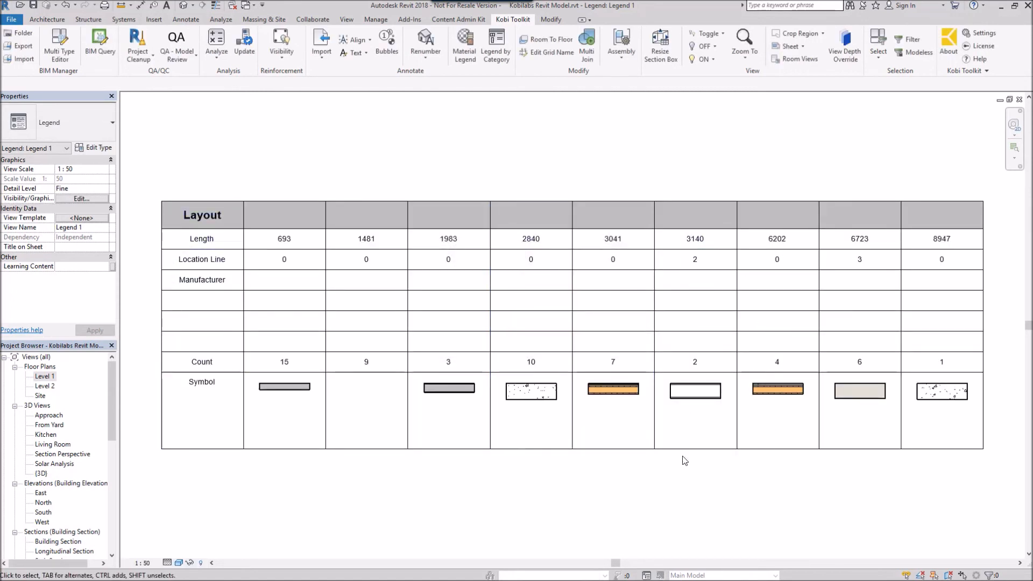